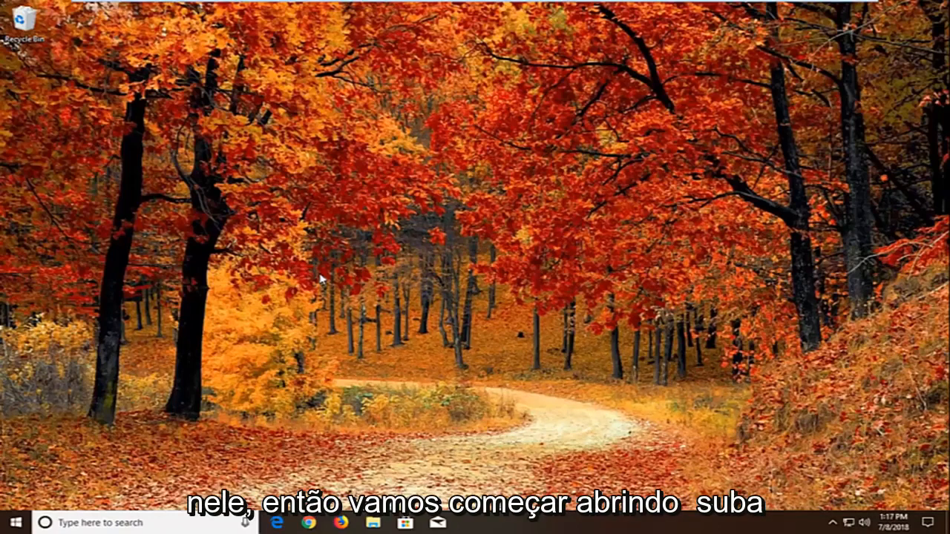
- Open the Services console (services.msc) from the Start button
{"action": "left_click", "coordinate": [10, 522]}
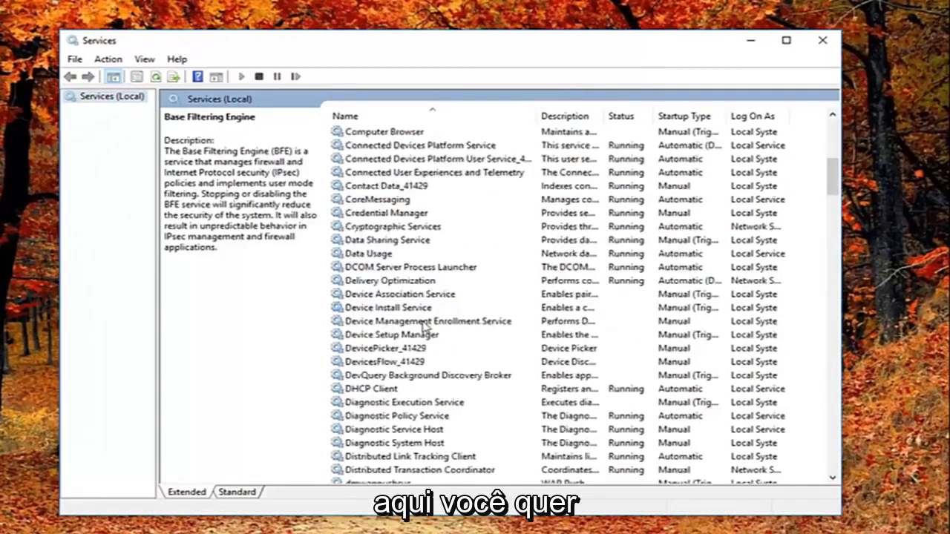
- Scroll to Function Discovery Resource Publication and open its Properties dialog
{"action": "scroll", "scroll_direction": "down", "scroll_amount": 3}
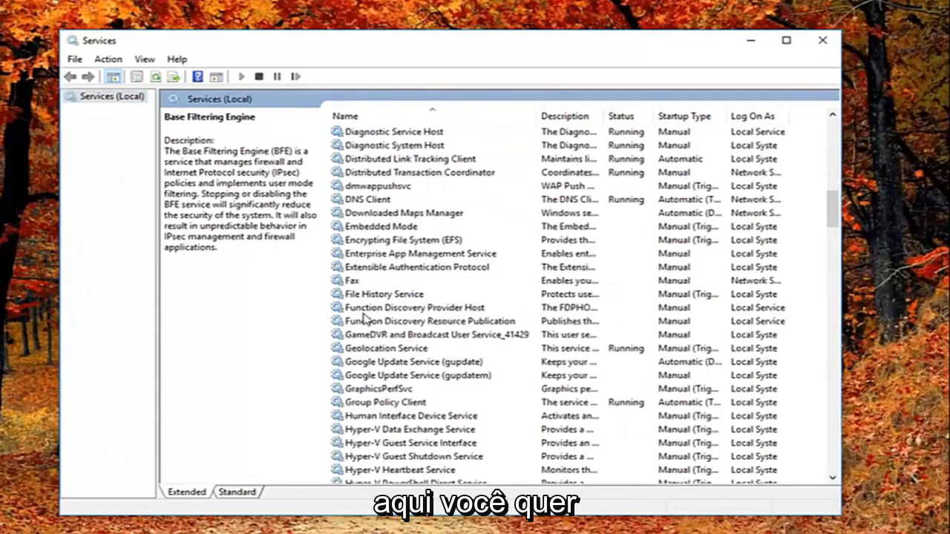
{"action": "left_click", "coordinate": [429, 321]}
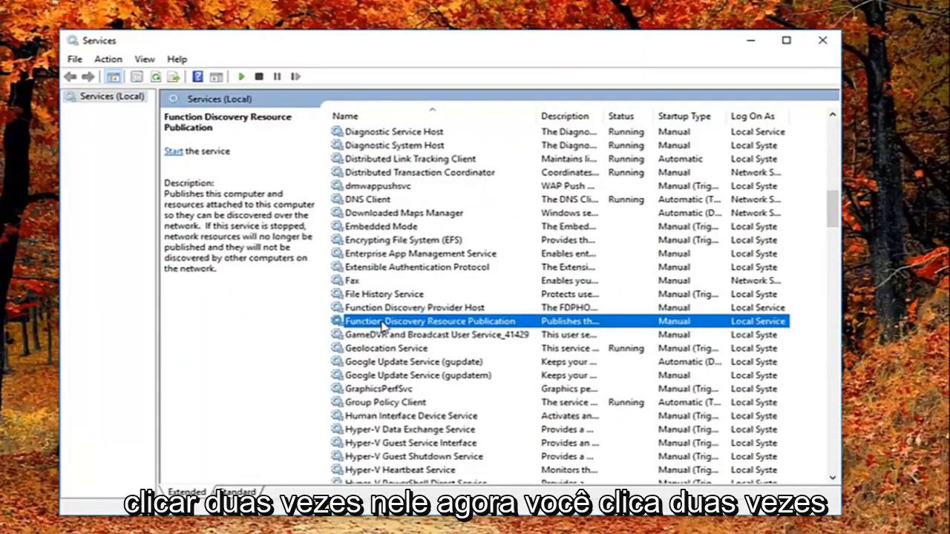
{"action": "double_click", "coordinate": [430, 320]}
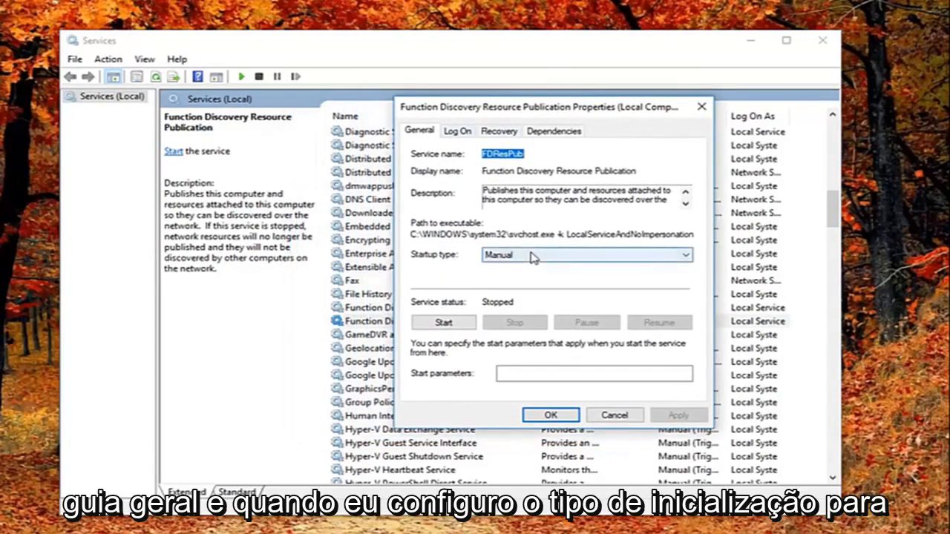
- Set Function Discovery Resource Publication to Automatic (Delayed Start), then close Services
{"action": "left_click", "coordinate": [585, 254]}
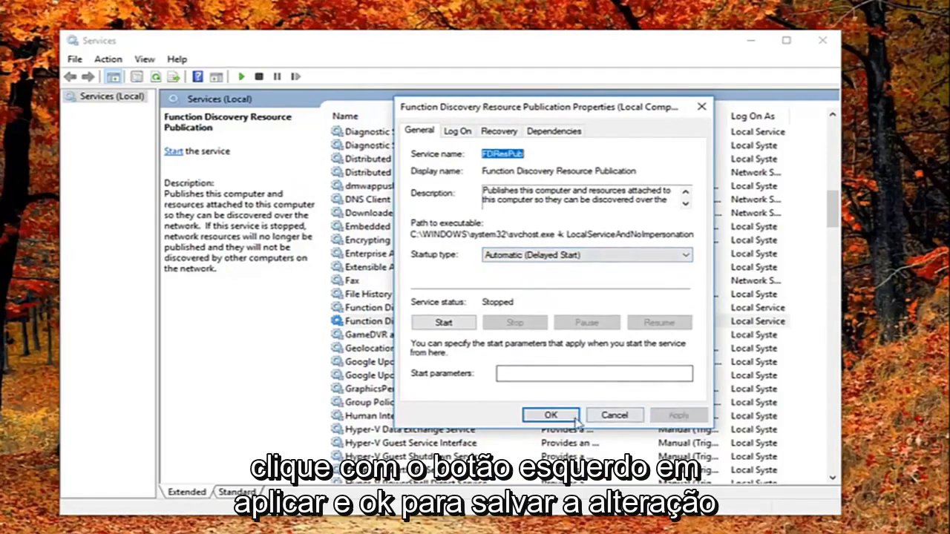
{"action": "left_click", "coordinate": [551, 415]}
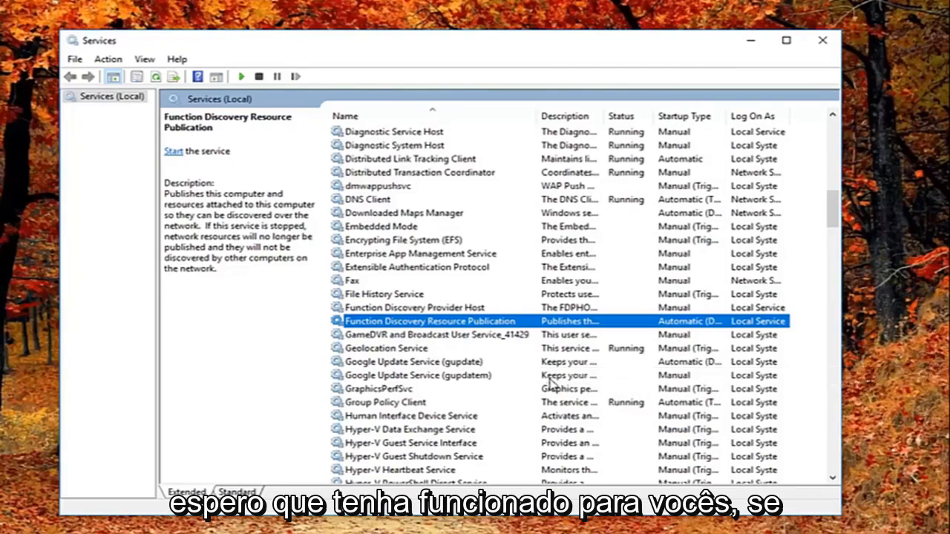
{"action": "left_click", "coordinate": [821, 40]}
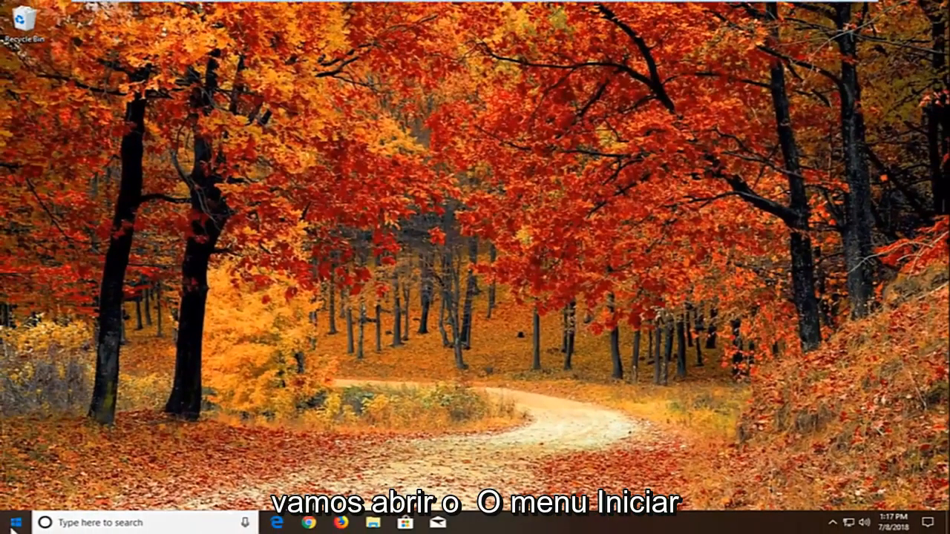
- Search the Start menu for 'windows update settings' and open Windows Update settings
{"action": "left_click", "coordinate": [10, 522]}
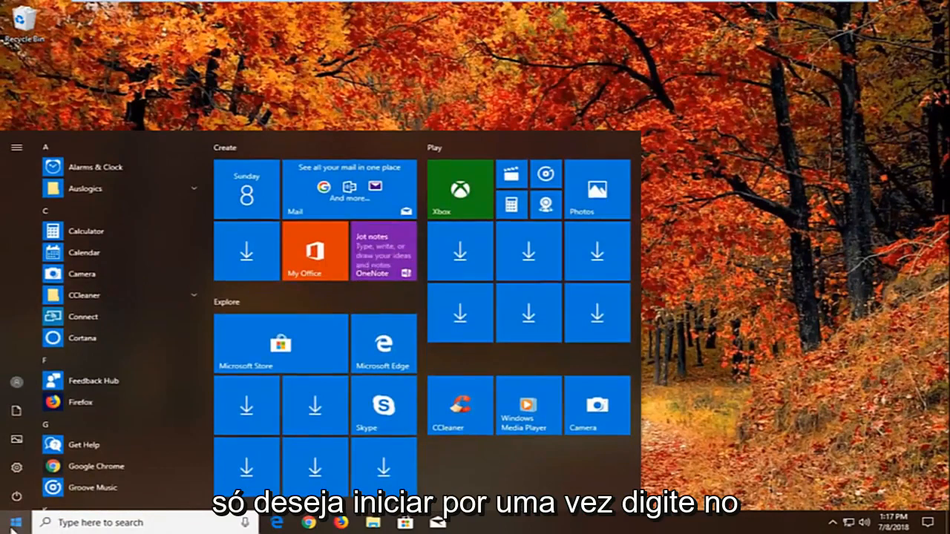
{"action": "type", "text": "windows update settings"}
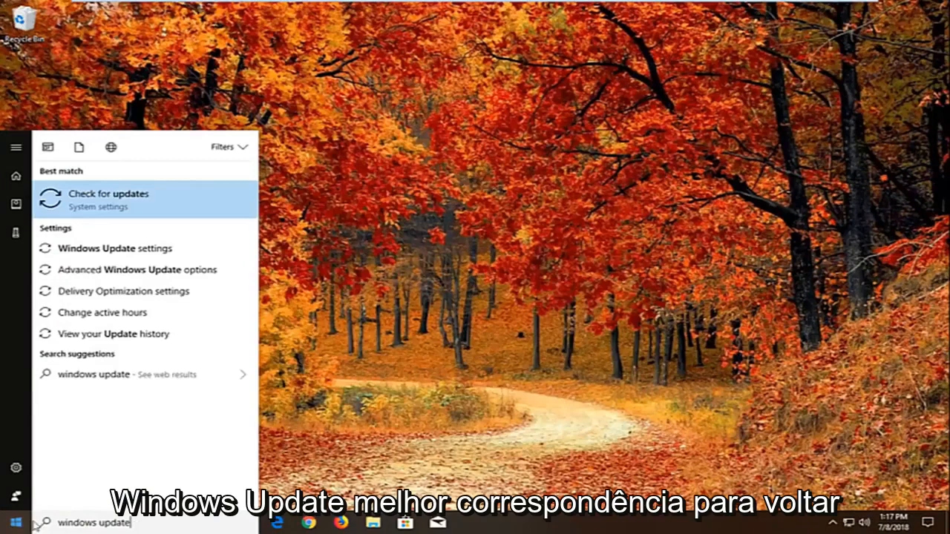
{"action": "mouse_move", "coordinate": [115, 248]}
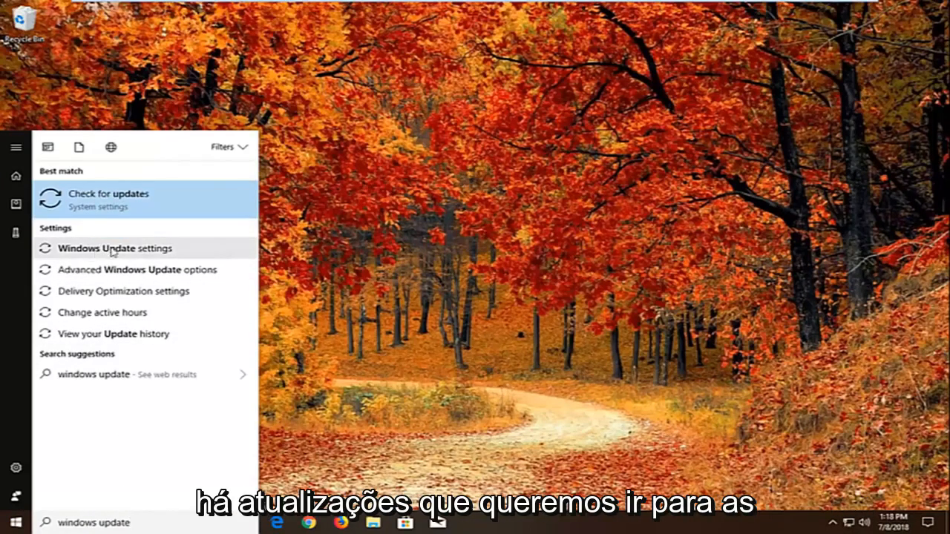
{"action": "left_click", "coordinate": [114, 249]}
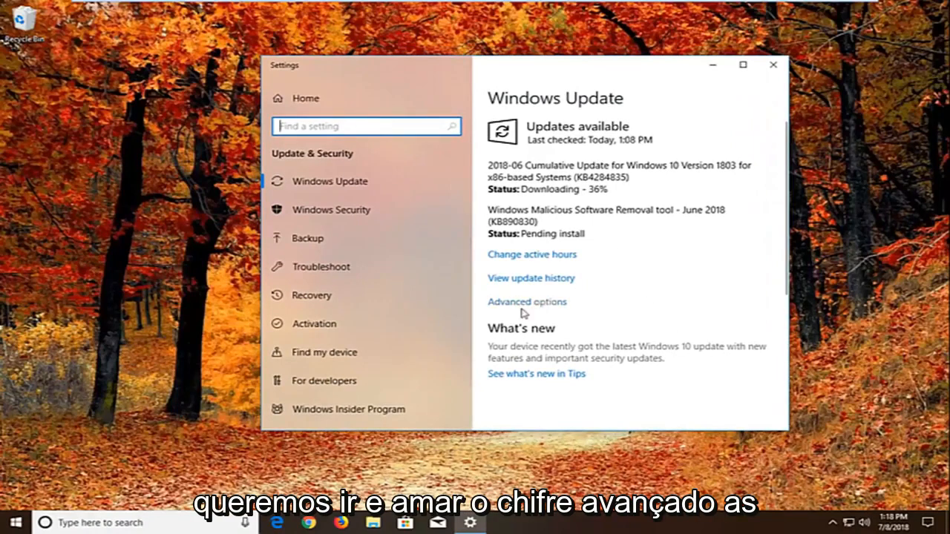
- Go to Windows Update Advanced options and scroll down to Delivery Optimization
{"action": "left_click", "coordinate": [526, 301]}
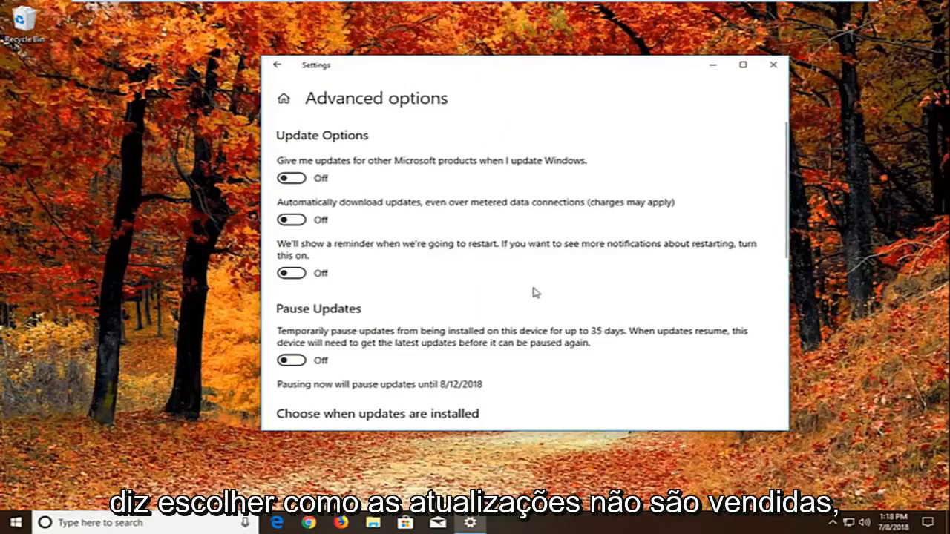
{"action": "scroll", "scroll_direction": "down", "scroll_amount": 3}
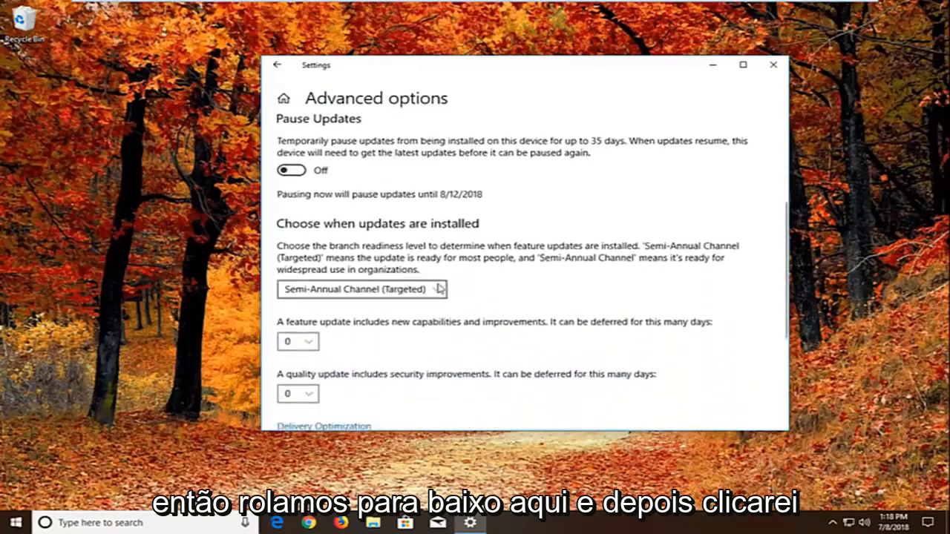
{"action": "scroll", "scroll_direction": "down", "scroll_amount": 3}
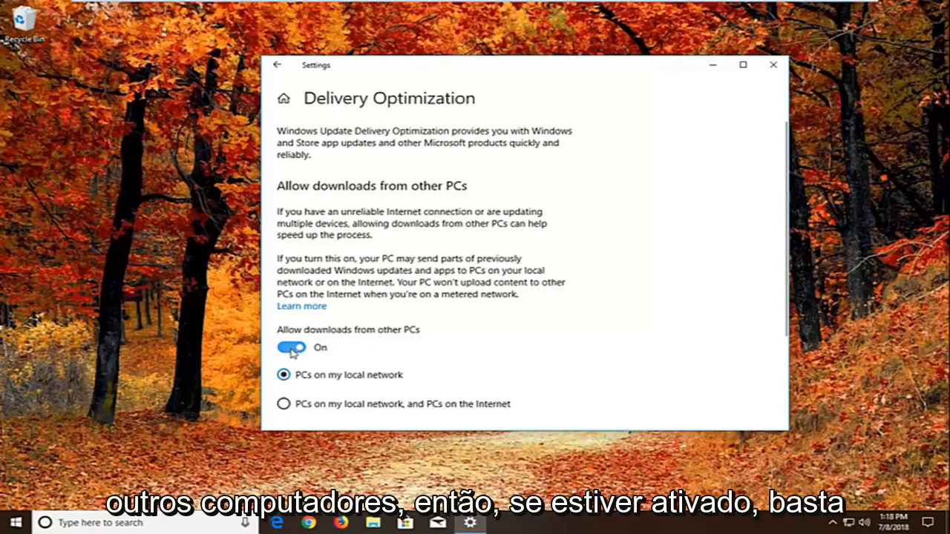
- Turn off 'Allow downloads from other PCs' and close Settings
{"action": "left_click", "coordinate": [291, 347]}
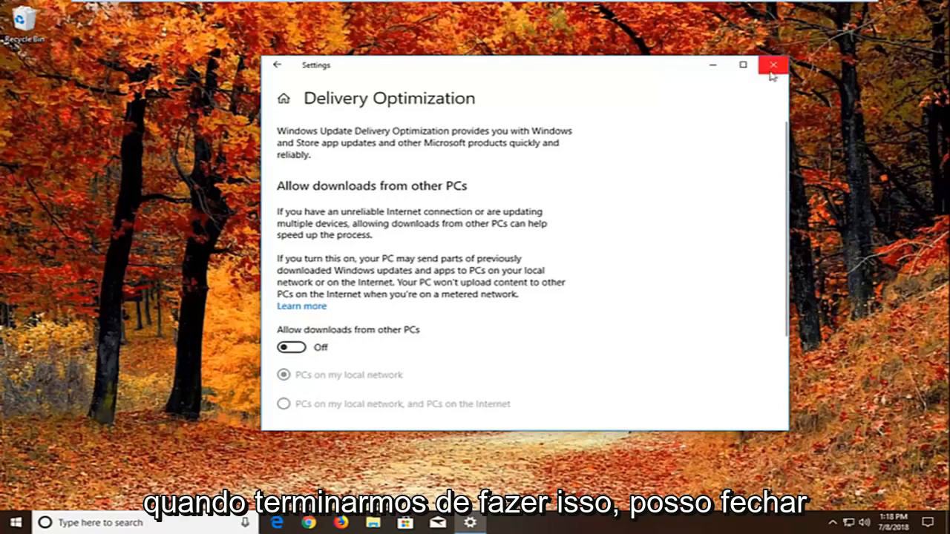
{"action": "left_click", "coordinate": [773, 64]}
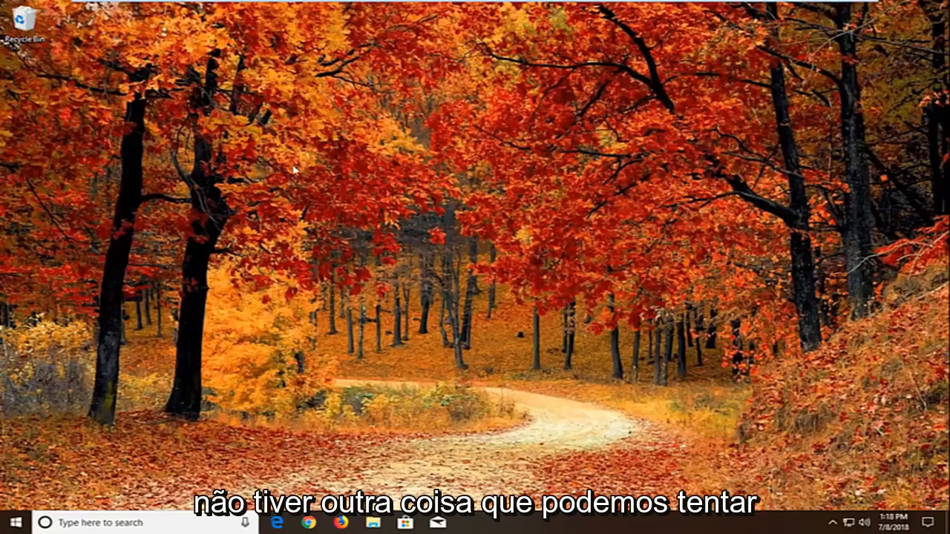
- Search the Start menu for 'troubleshoot' and open the Troubleshoot settings page
{"action": "left_click", "coordinate": [11, 521]}
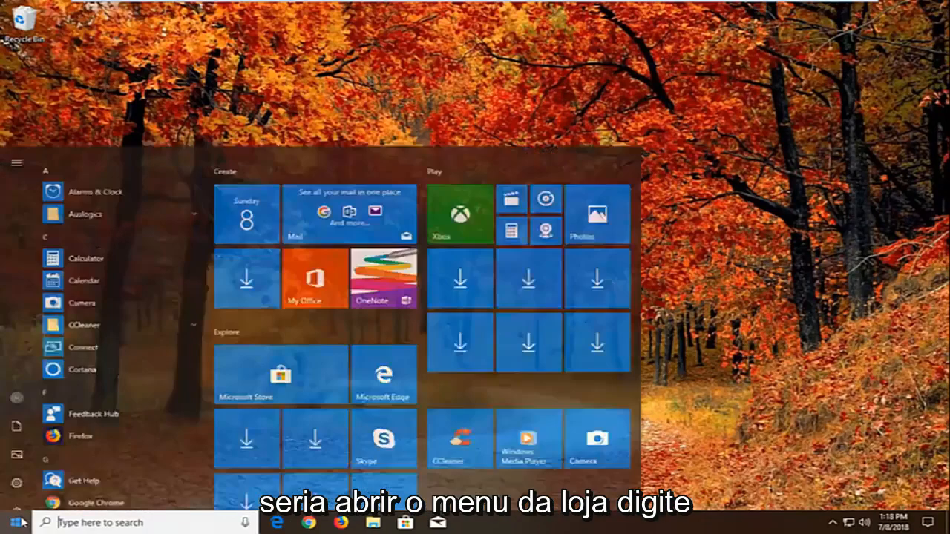
{"action": "type", "text": "terou"}
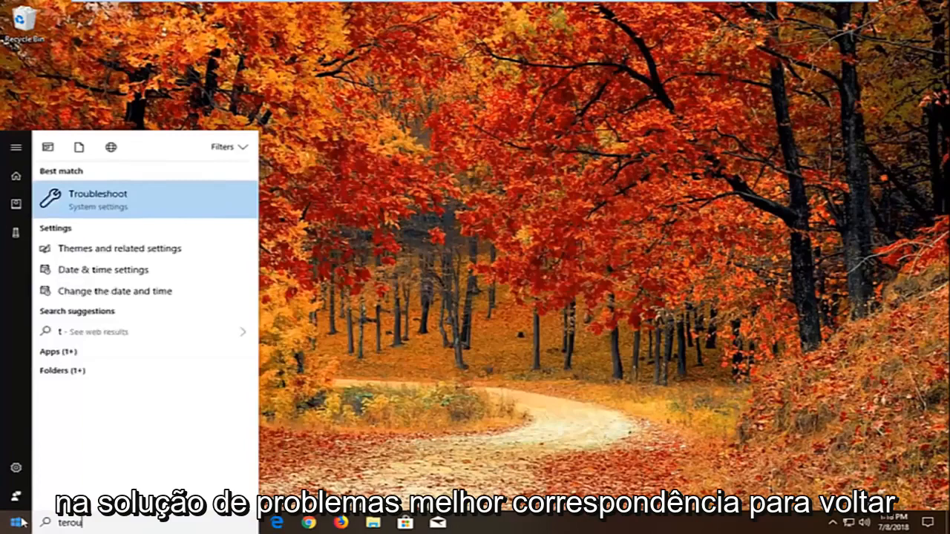
{"action": "type", "text": "roubleshoot"}
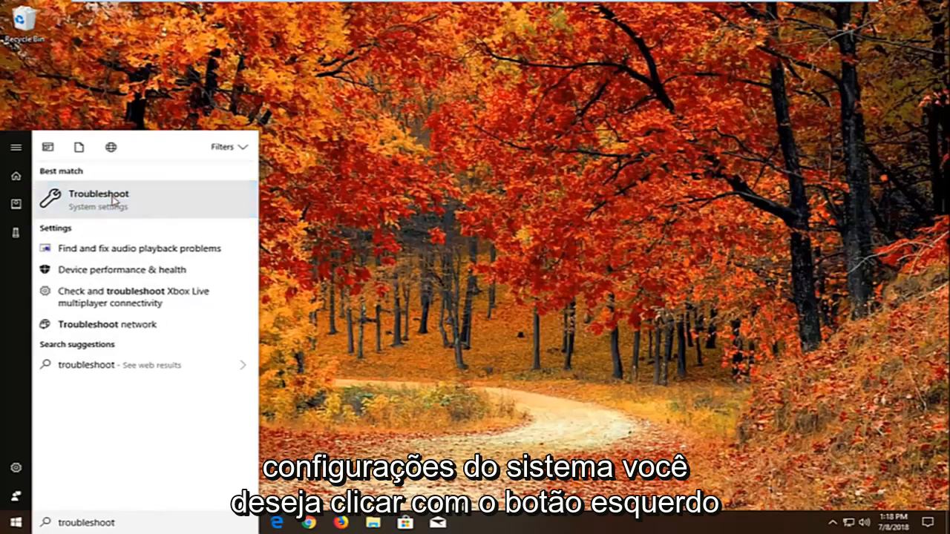
{"action": "left_click", "coordinate": [98, 199]}
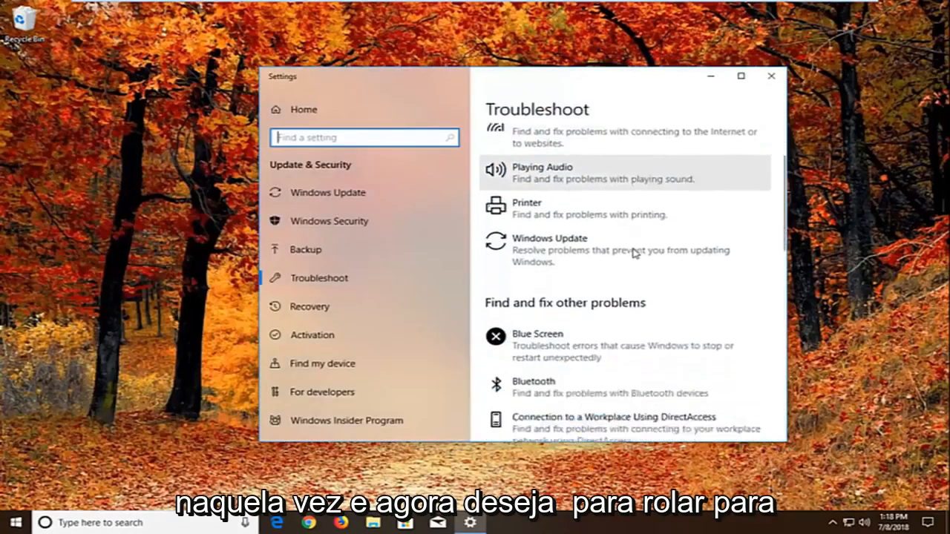
- Scroll down the Troubleshoot page to the Windows Store Apps troubleshooter
{"action": "scroll", "scroll_direction": "down", "scroll_amount": 3}
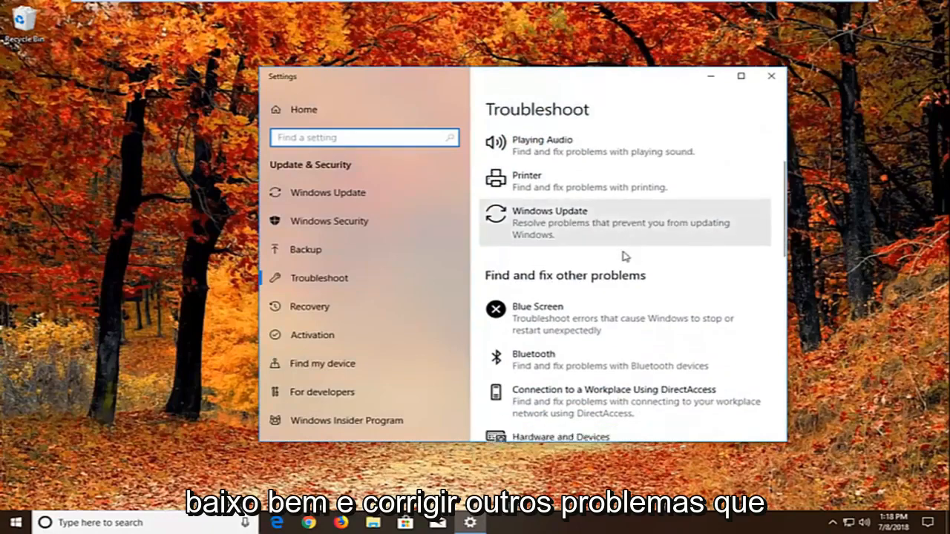
{"action": "scroll", "scroll_direction": "down", "scroll_amount": 3}
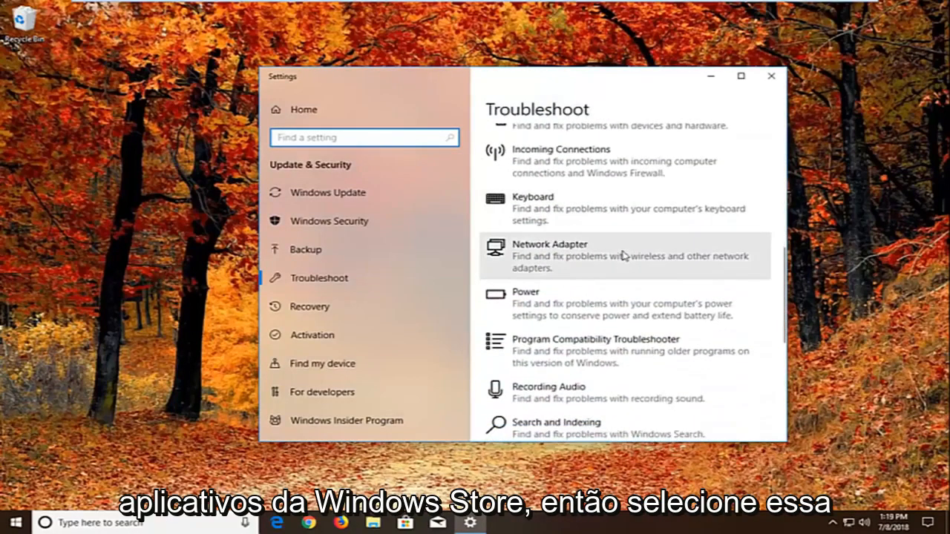
{"action": "scroll", "scroll_direction": "down", "scroll_amount": 3}
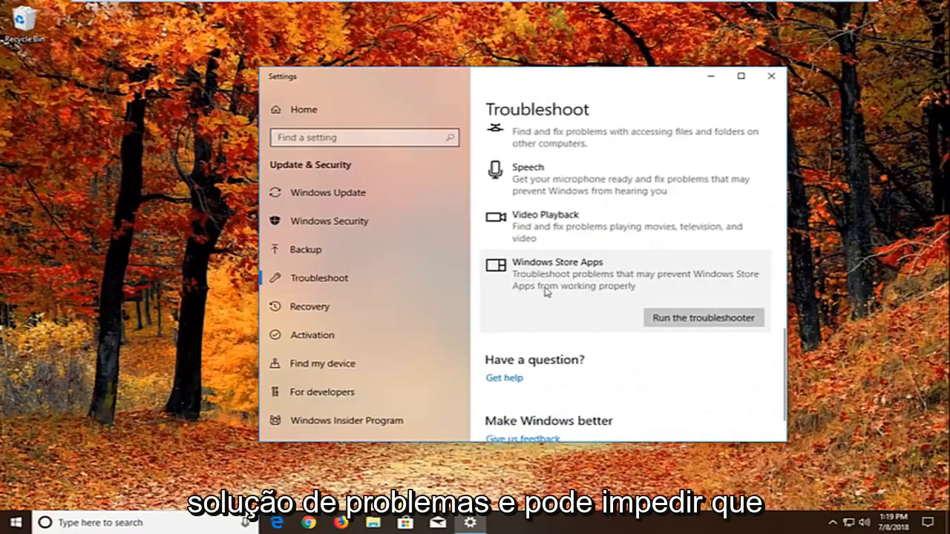
{"action": "mouse_move", "coordinate": [540, 300]}
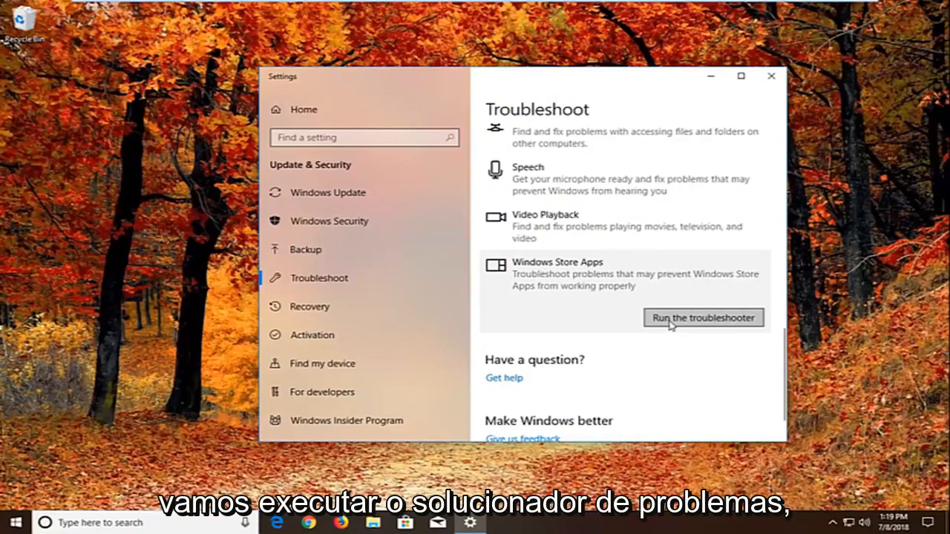
- Run the Windows Store Apps troubleshooter past the Microsoft account and app-reset prompts
{"action": "left_click", "coordinate": [702, 318]}
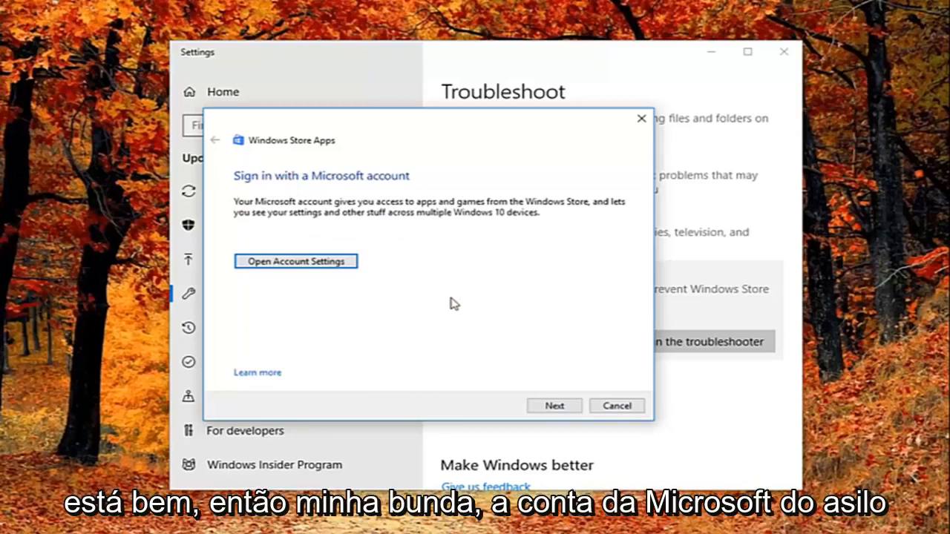
{"action": "mouse_move", "coordinate": [435, 335]}
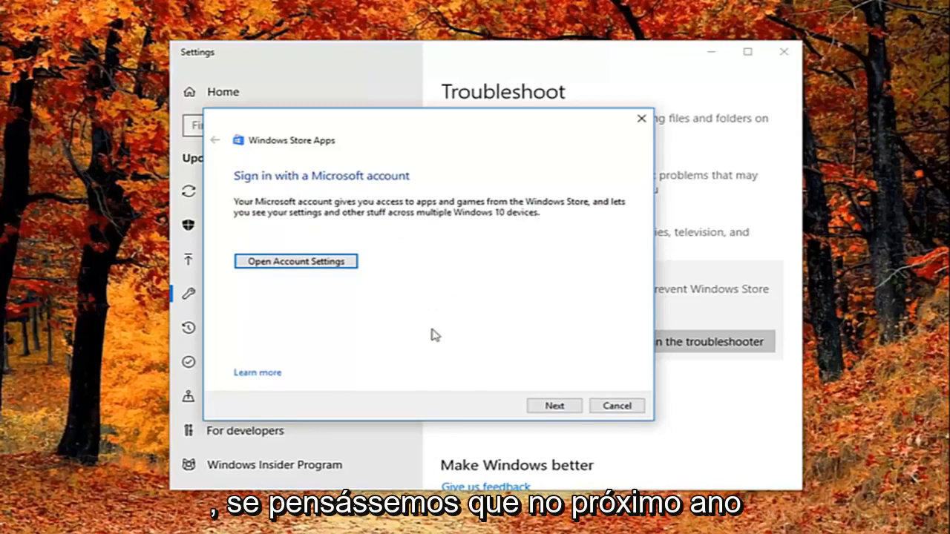
{"action": "left_click", "coordinate": [554, 406]}
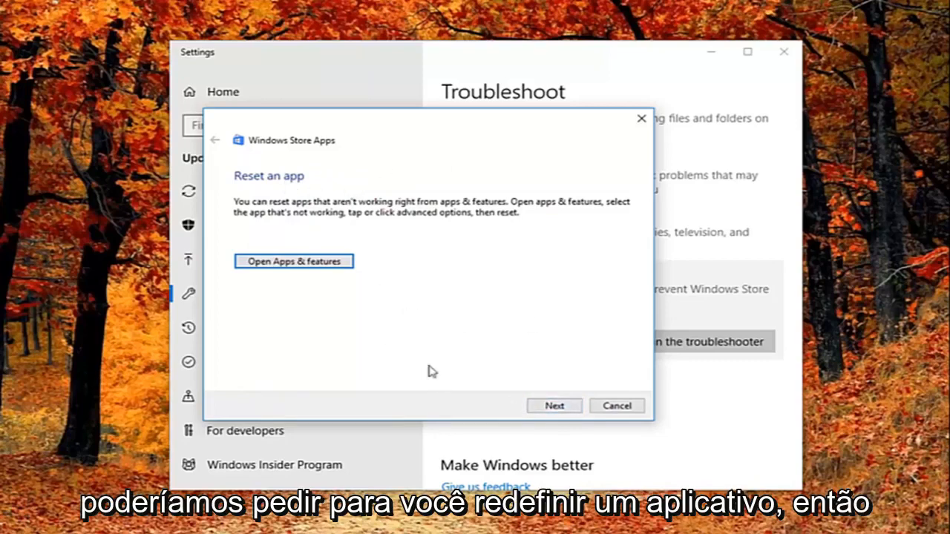
{"action": "mouse_move", "coordinate": [342, 231]}
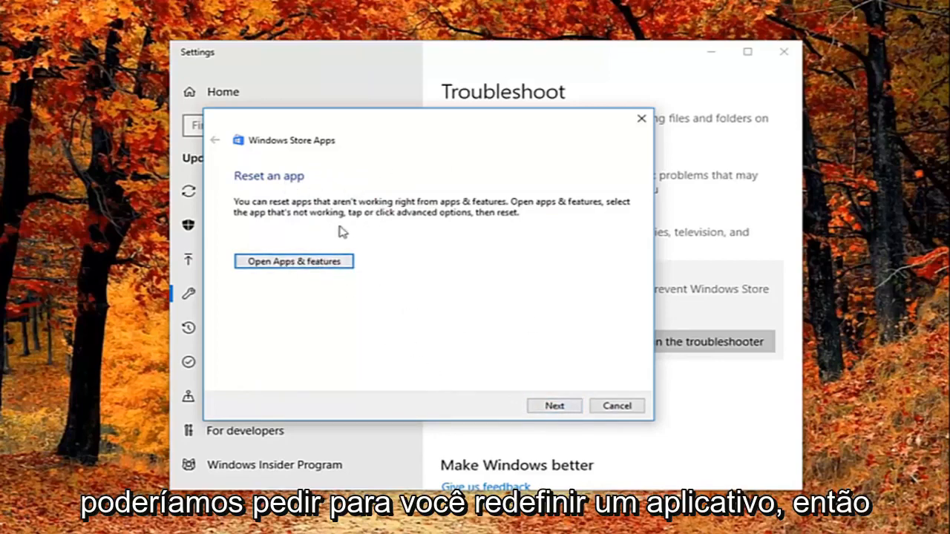
{"action": "mouse_move", "coordinate": [273, 204]}
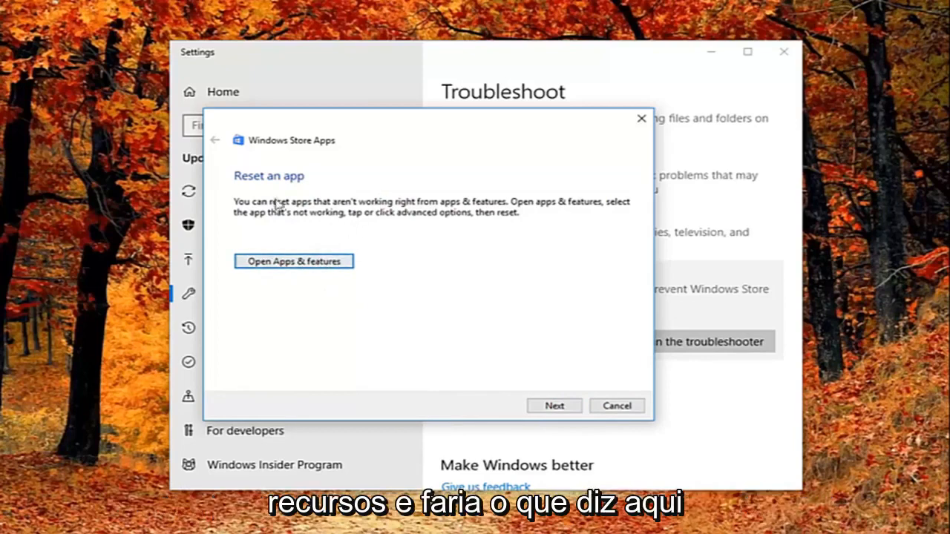
{"action": "left_click", "coordinate": [554, 406]}
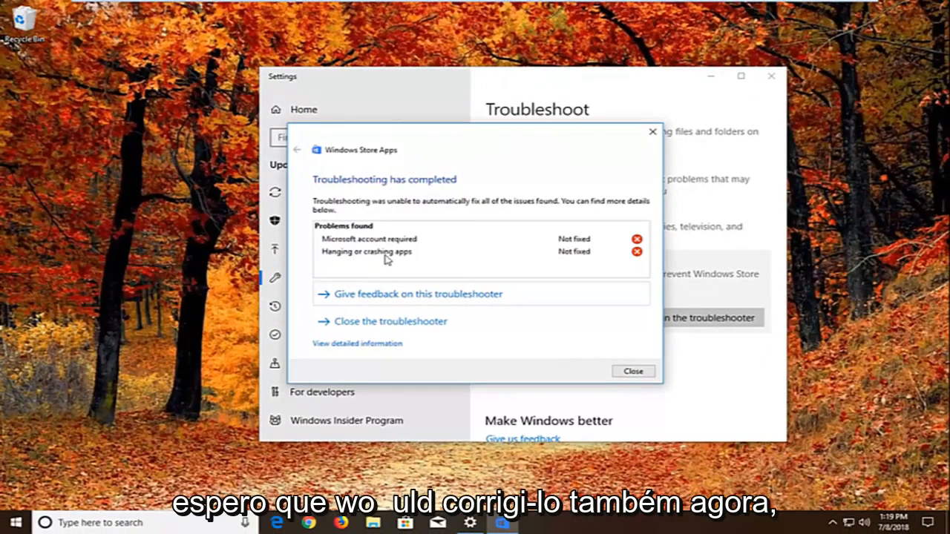
{"action": "mouse_move", "coordinate": [643, 167]}
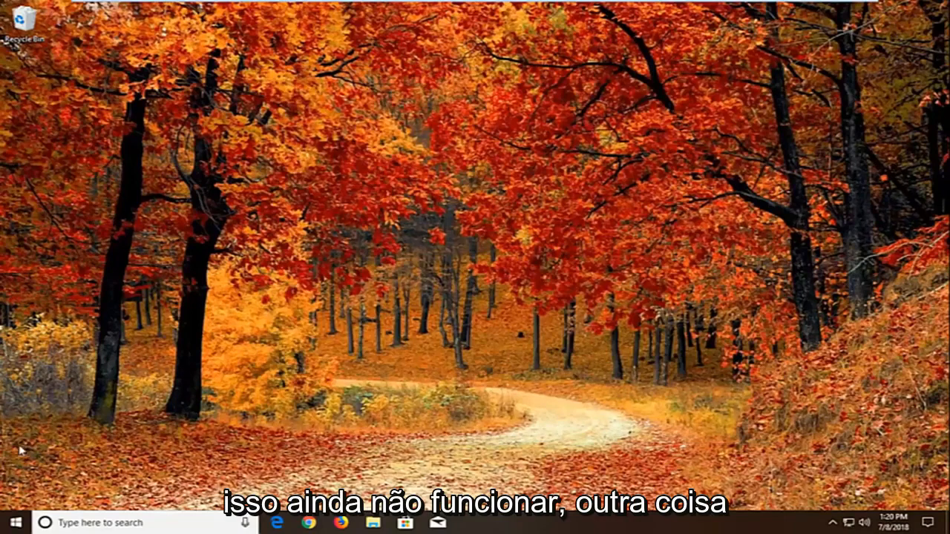
- Open the Start menu to search for Component Services
{"action": "left_click", "coordinate": [11, 521]}
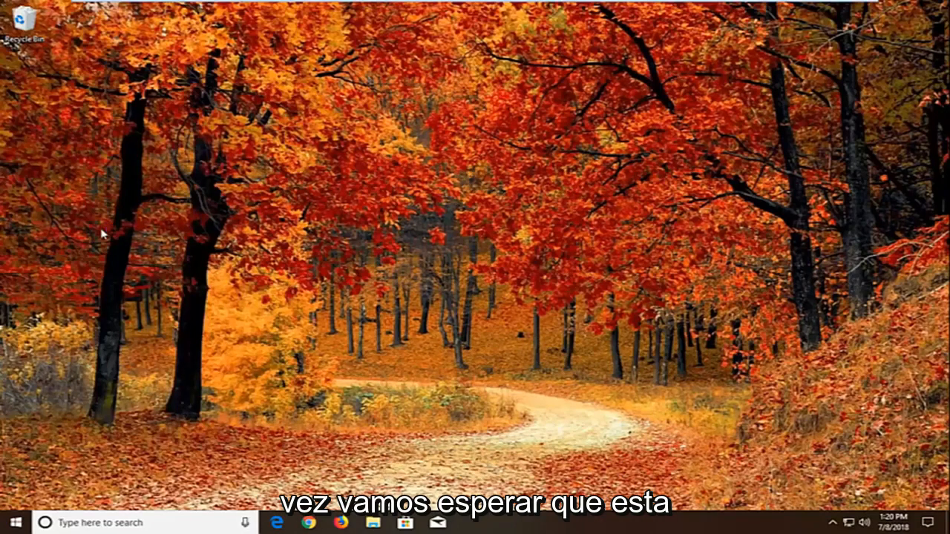
{"action": "mouse_move", "coordinate": [117, 231]}
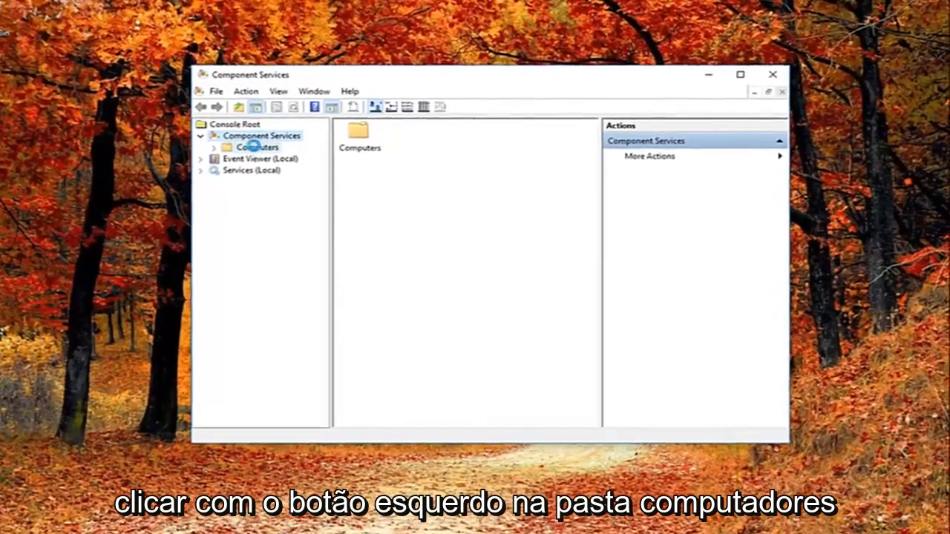
- Open My Computer's Properties from the Computers folder in Component Services
{"action": "left_click", "coordinate": [258, 147]}
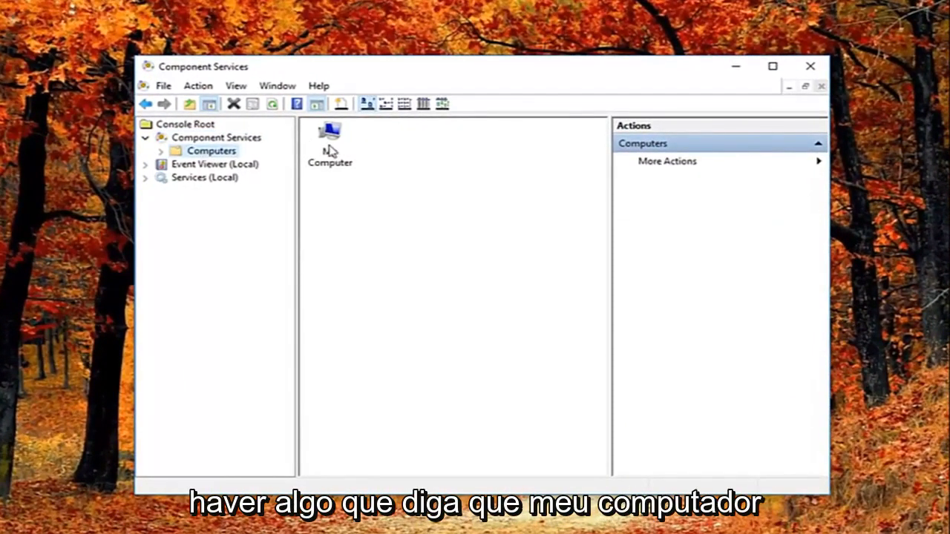
{"action": "right_click", "coordinate": [329, 141]}
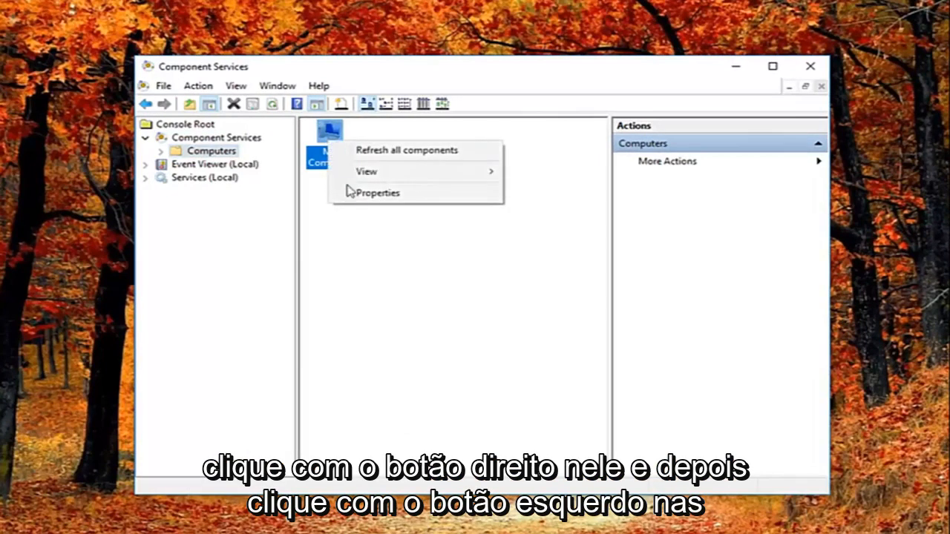
{"action": "left_click", "coordinate": [378, 192]}
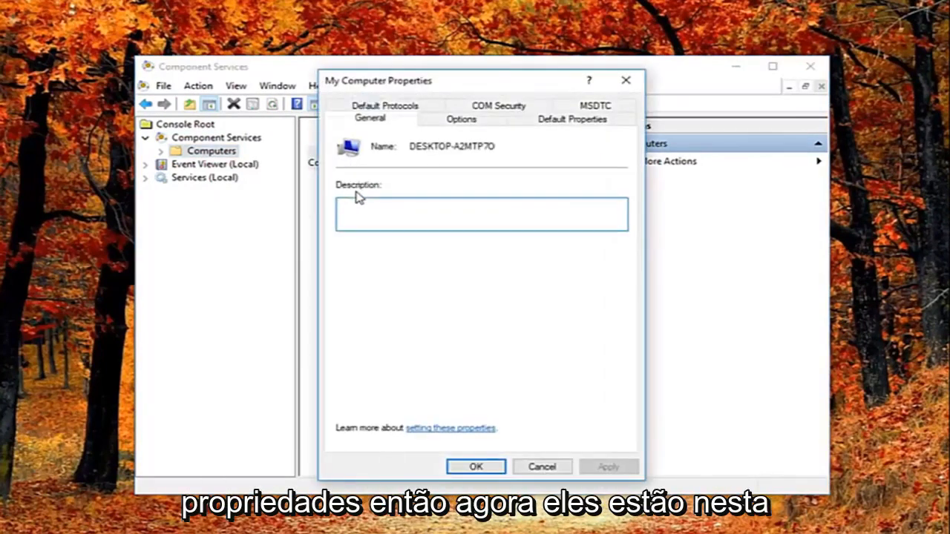
{"action": "mouse_move", "coordinate": [371, 156]}
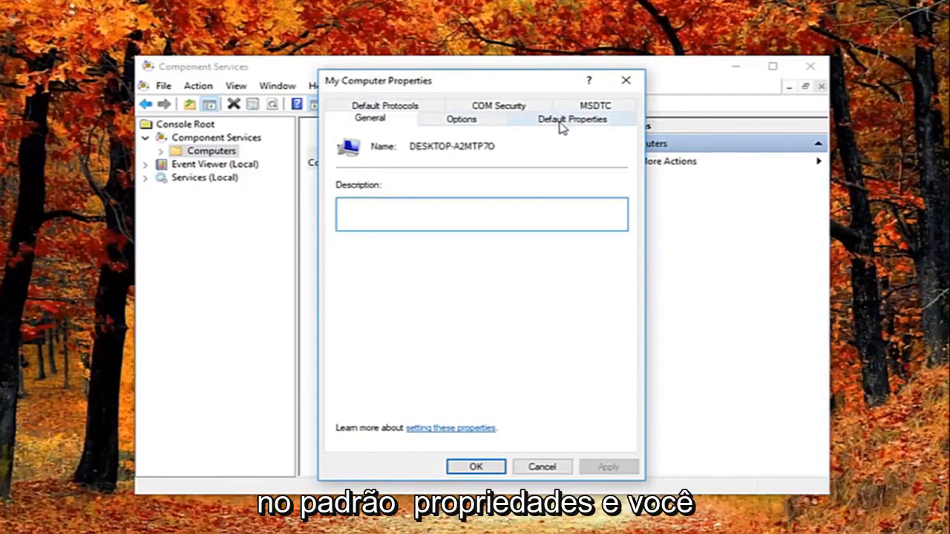
- Uncheck 'Enable Distributed COM on this computer' on the Default Properties tab
{"action": "left_click", "coordinate": [571, 119]}
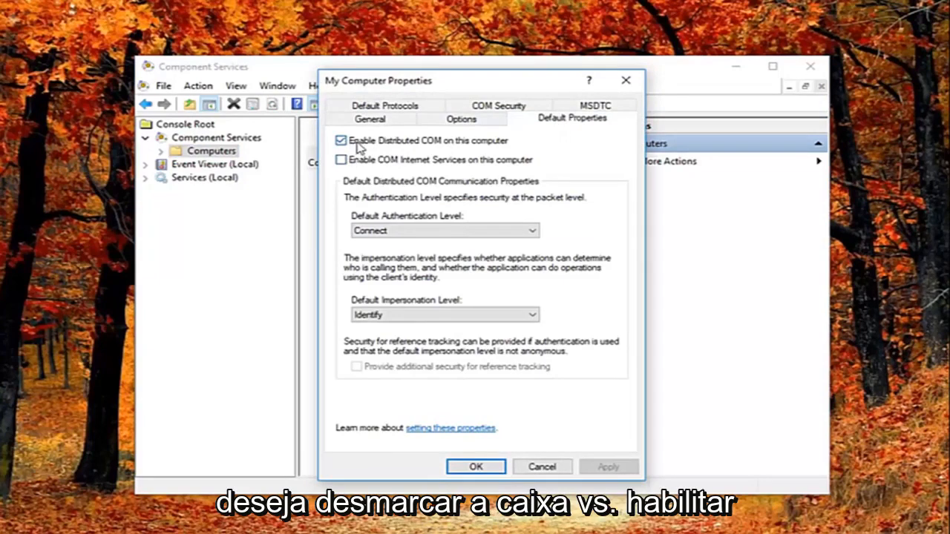
{"action": "mouse_move", "coordinate": [384, 146]}
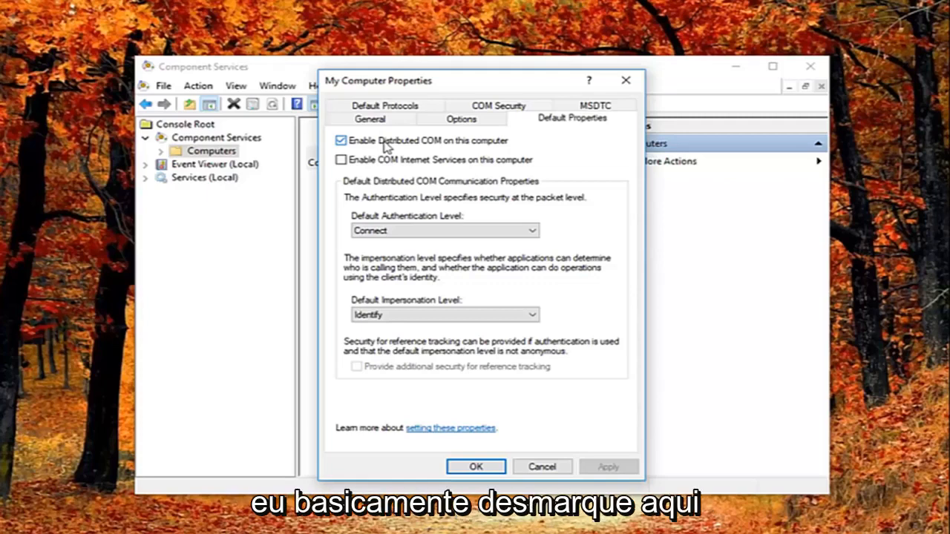
{"action": "left_click", "coordinate": [340, 140]}
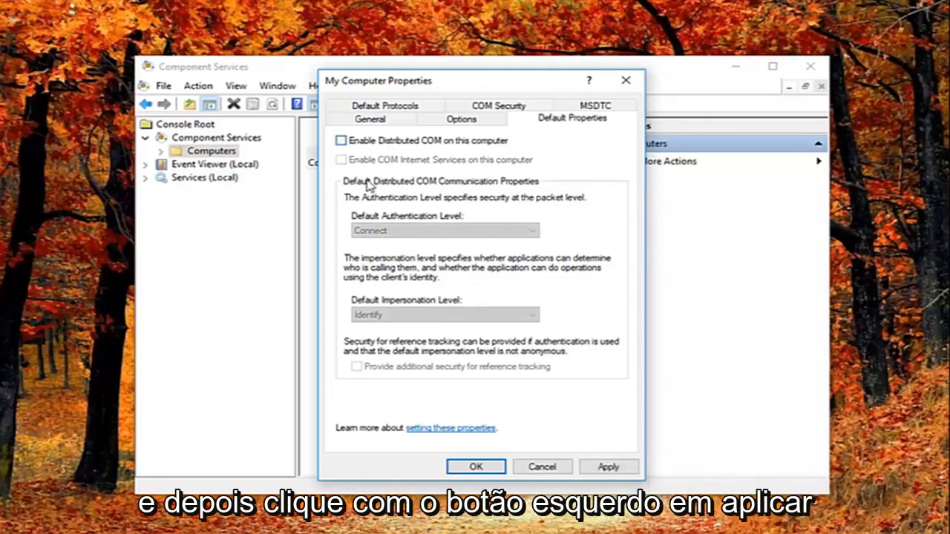
- Apply the DCOM change, confirm Yes in the machine-wide settings warning, and close with OK
{"action": "left_click", "coordinate": [608, 467]}
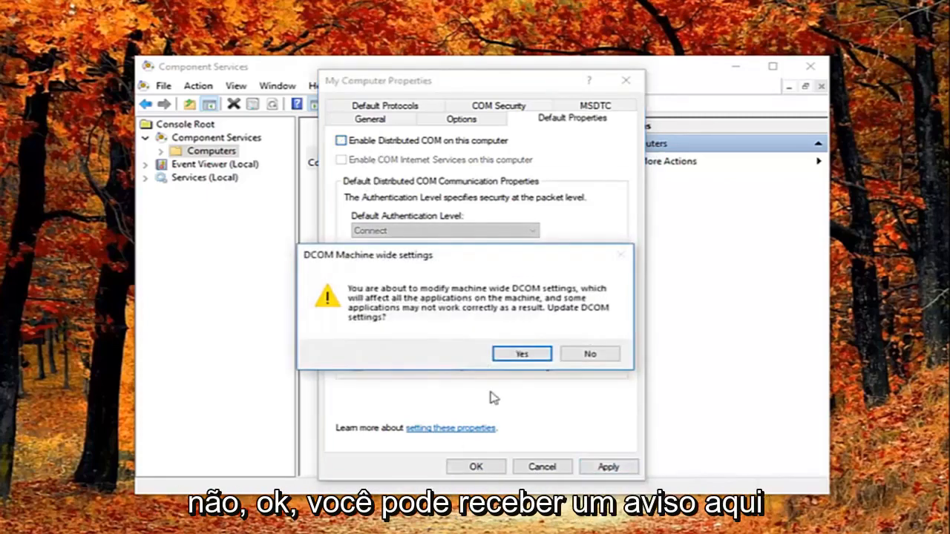
{"action": "mouse_move", "coordinate": [384, 295]}
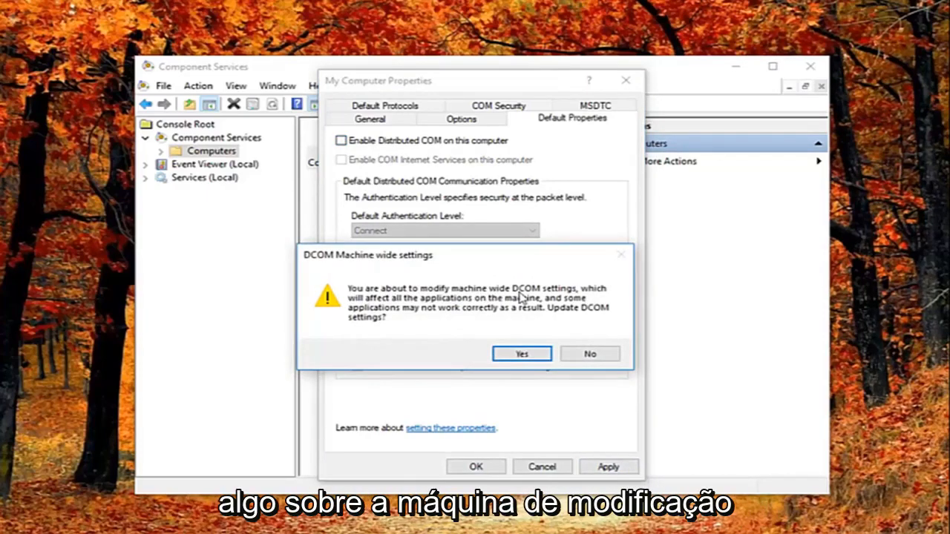
{"action": "mouse_move", "coordinate": [427, 312]}
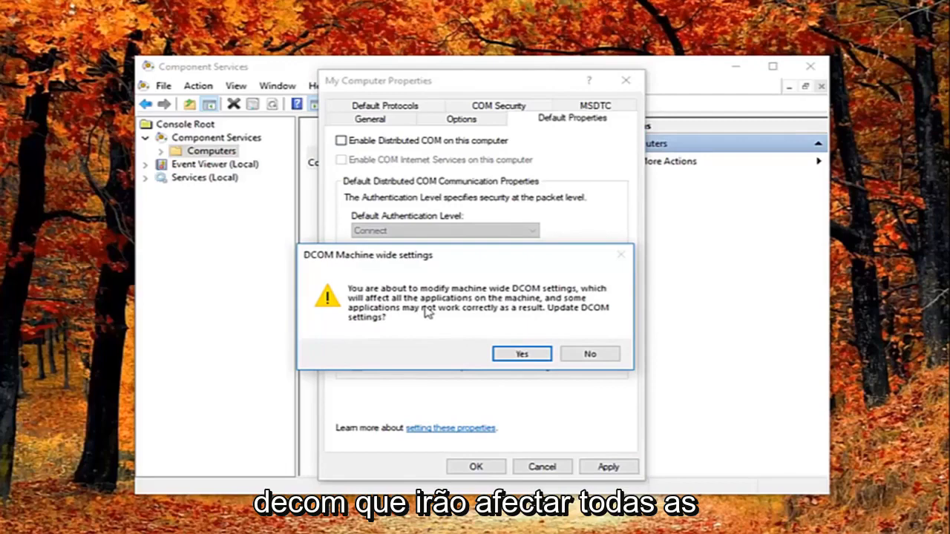
{"action": "mouse_move", "coordinate": [406, 322]}
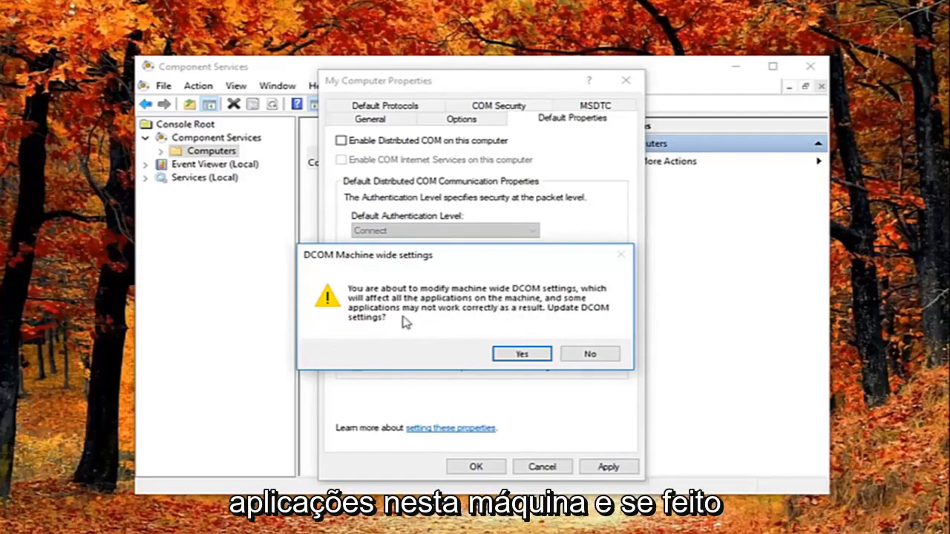
{"action": "mouse_move", "coordinate": [518, 316]}
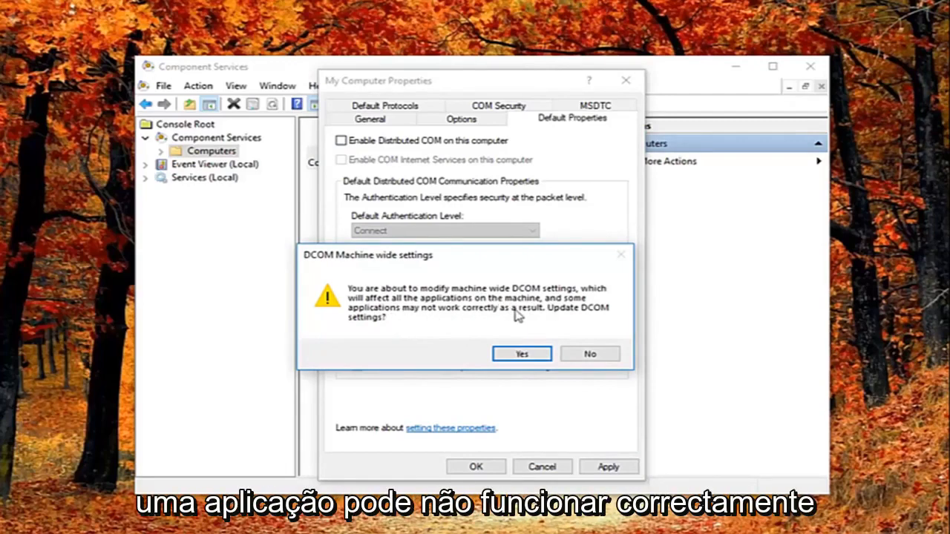
{"action": "mouse_move", "coordinate": [382, 353]}
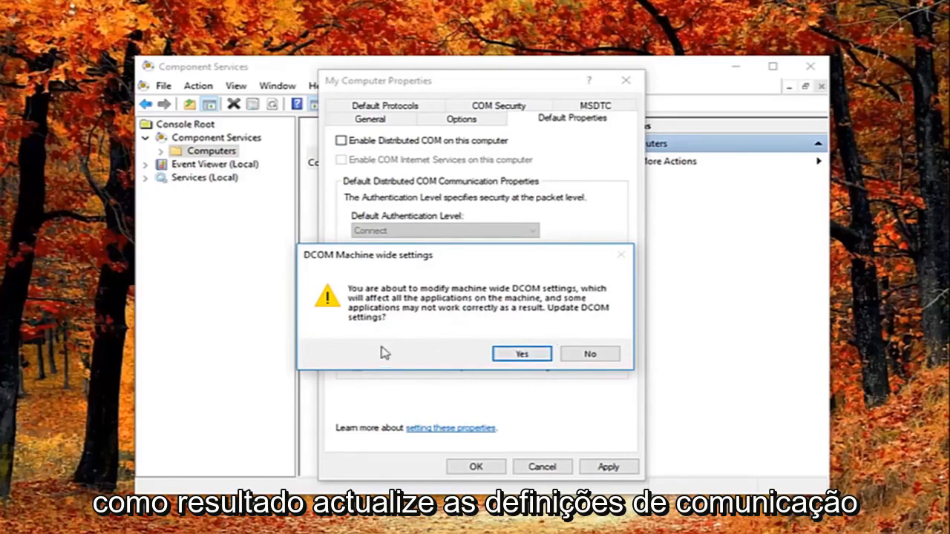
{"action": "left_click", "coordinate": [521, 353]}
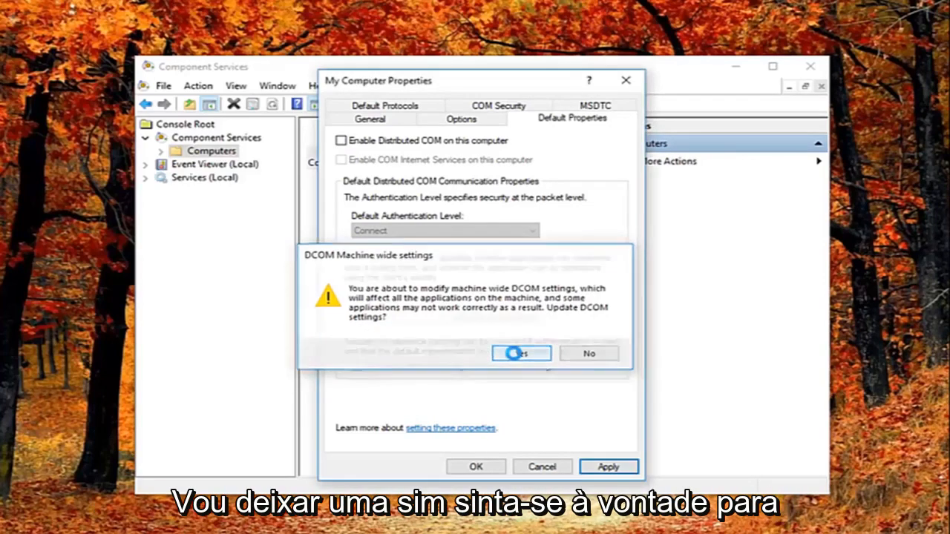
{"action": "left_click", "coordinate": [520, 353]}
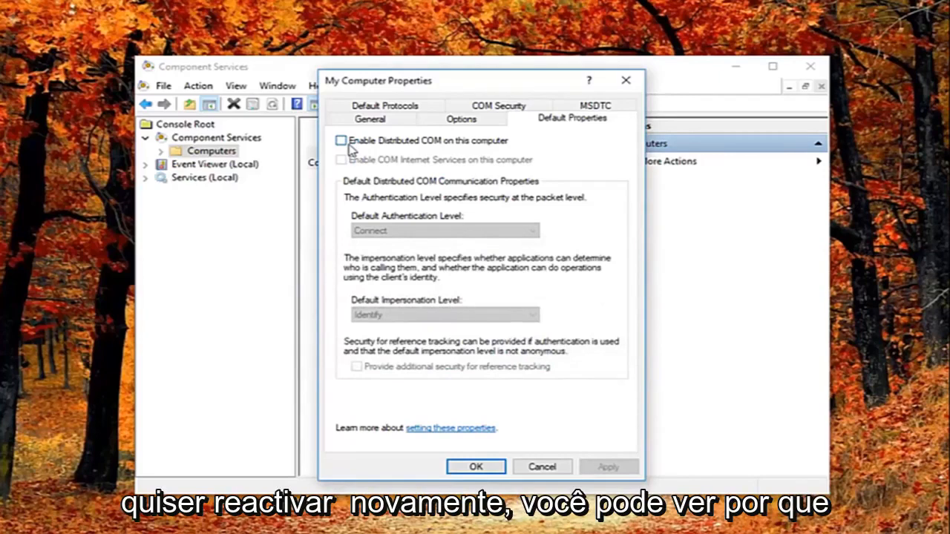
{"action": "mouse_move", "coordinate": [538, 163]}
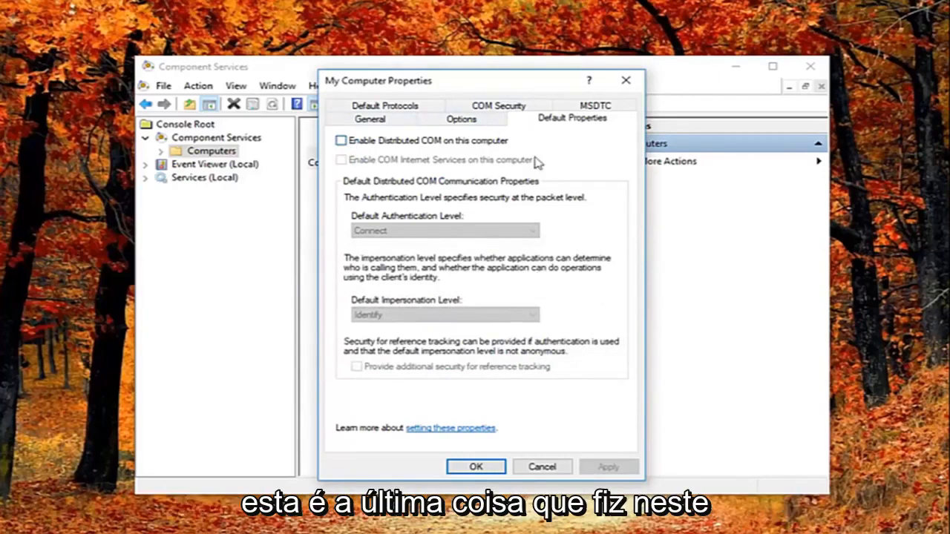
{"action": "left_click", "coordinate": [476, 467]}
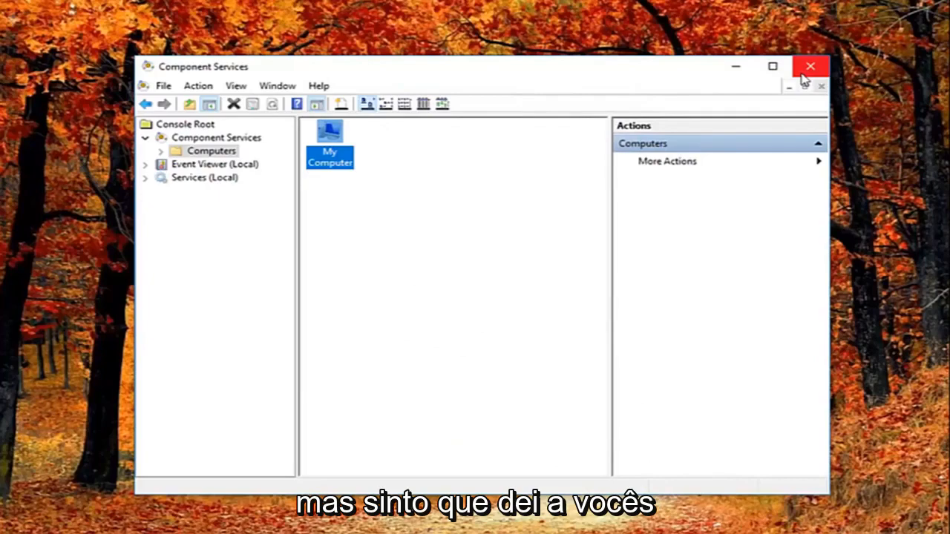
- Close the Component Services window to return to the desktop
{"action": "left_click", "coordinate": [810, 66]}
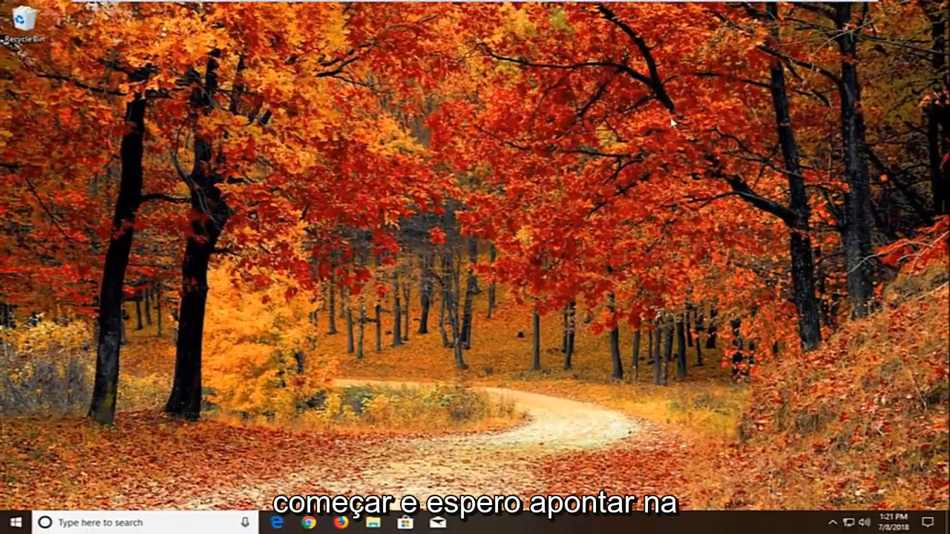
{"action": "mouse_move", "coordinate": [645, 151]}
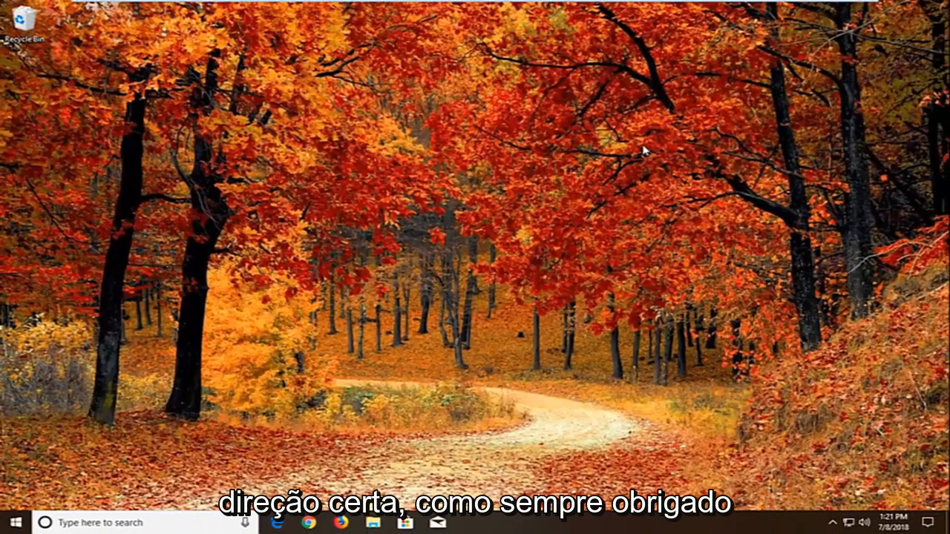